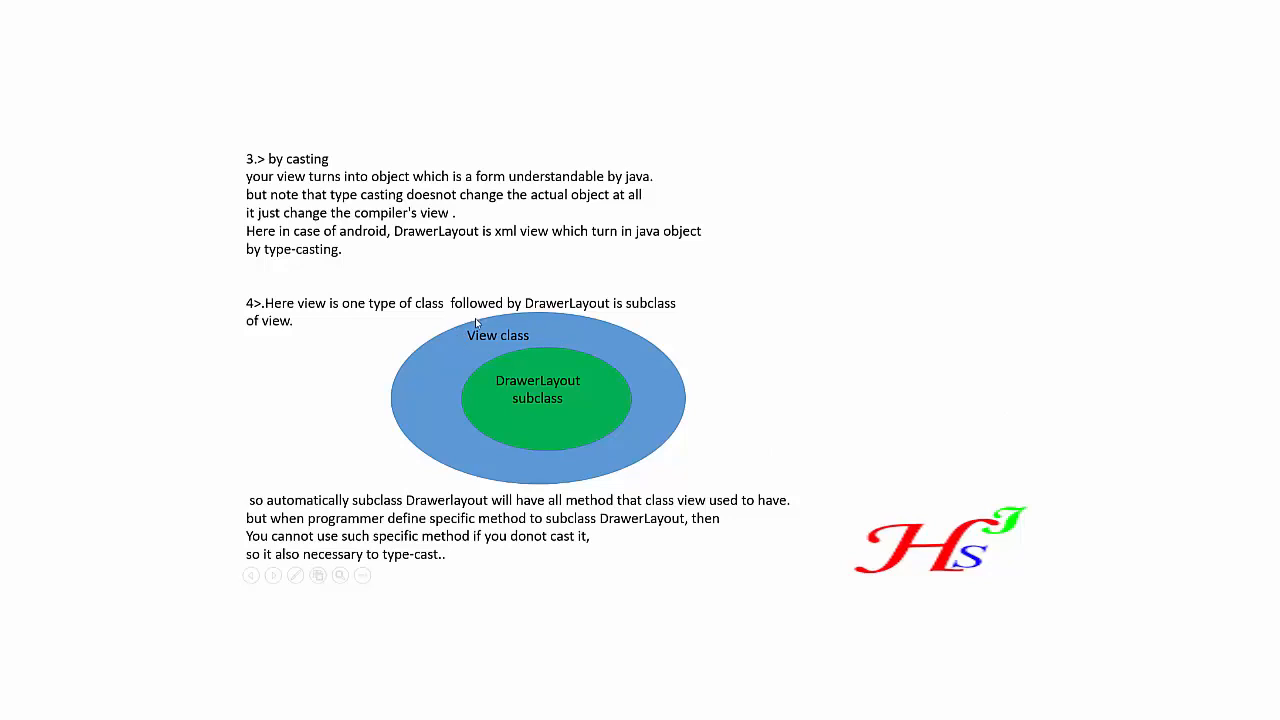
mouse_move(478, 342)
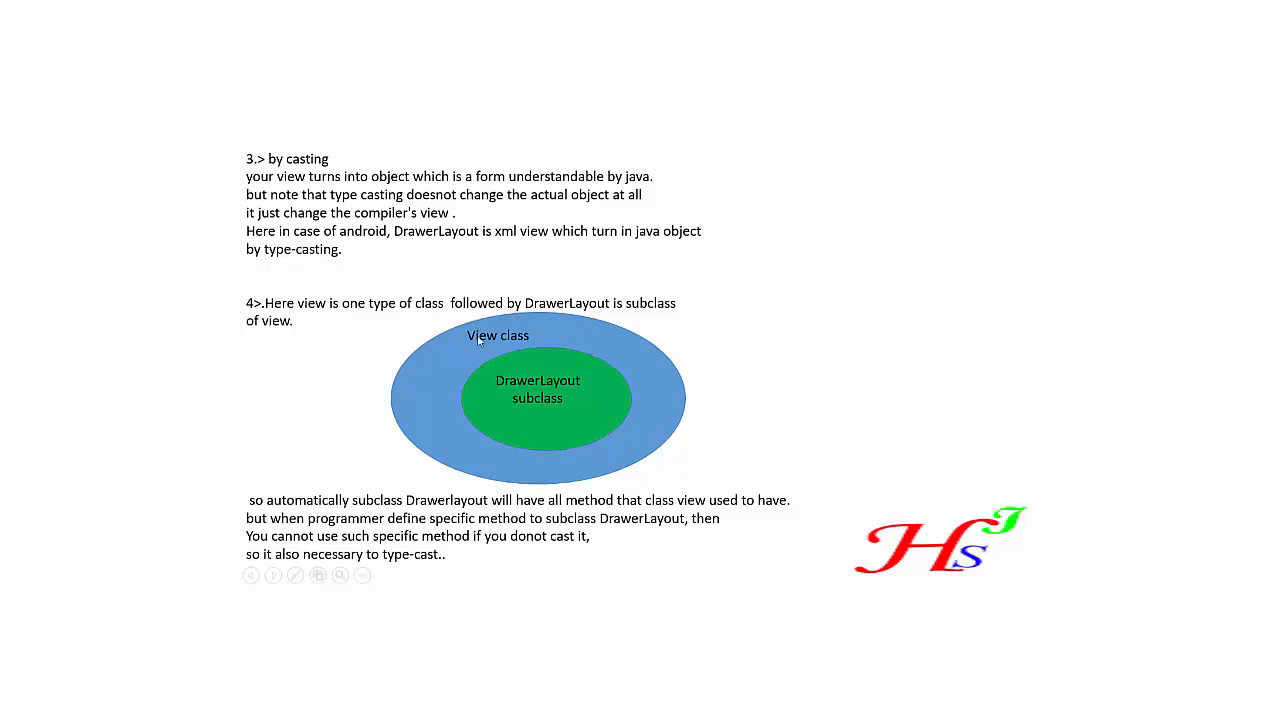
mouse_move(520, 386)
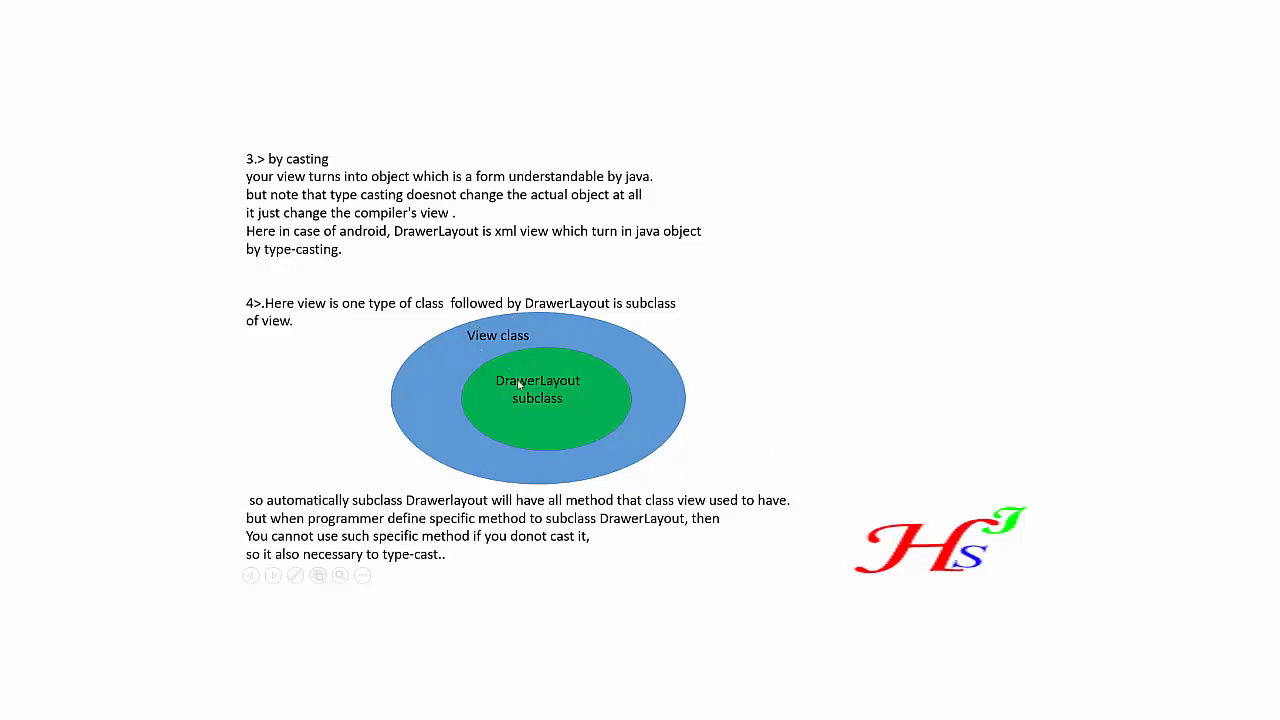
mouse_move(500, 336)
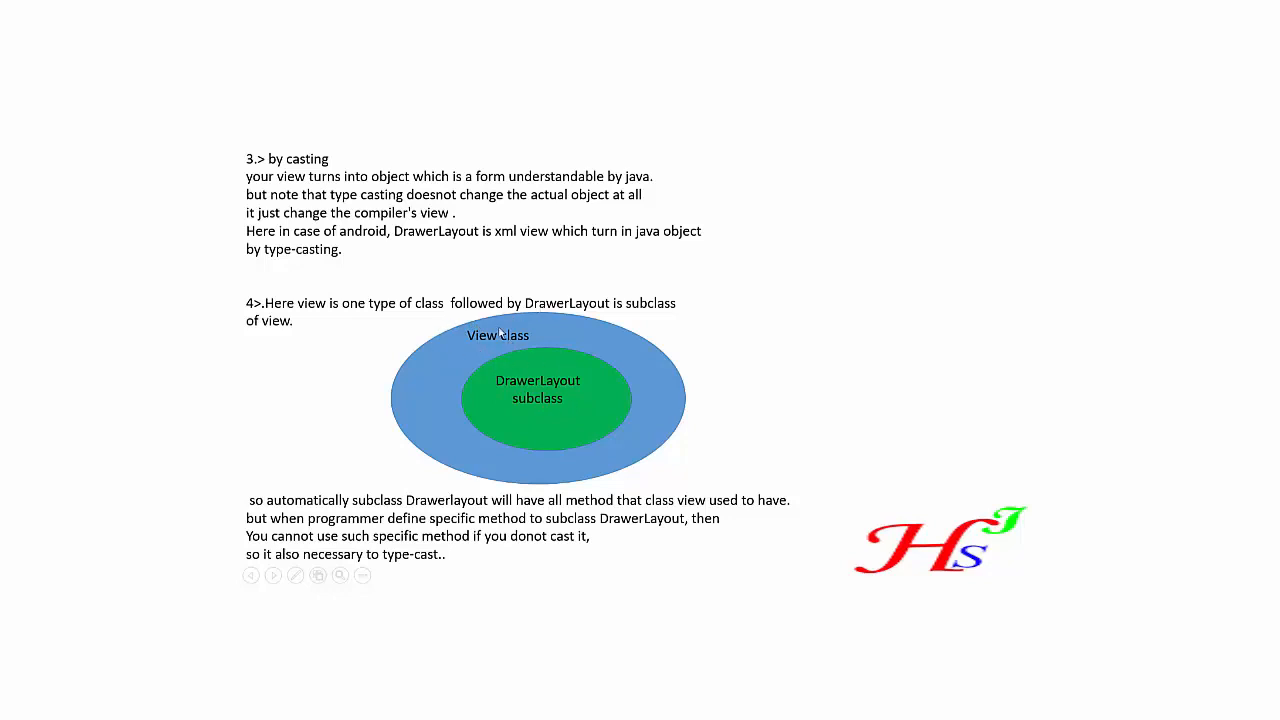
mouse_move(358, 348)
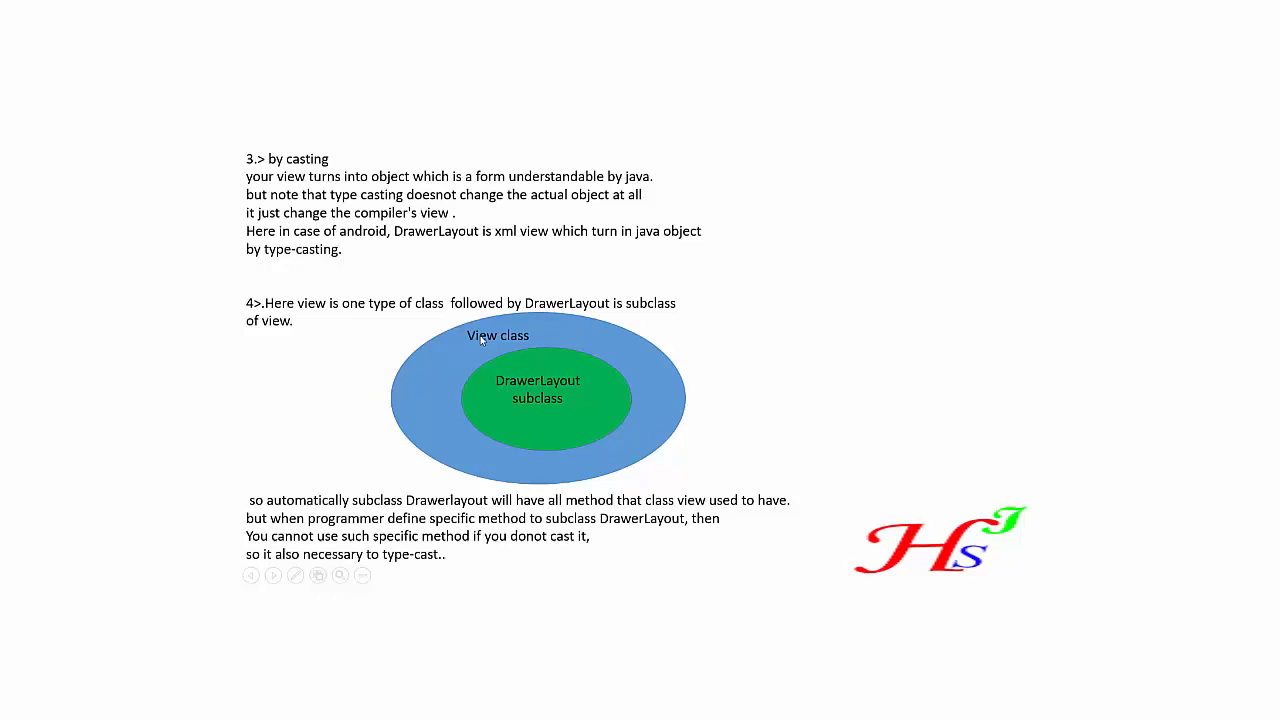
mouse_move(454, 352)
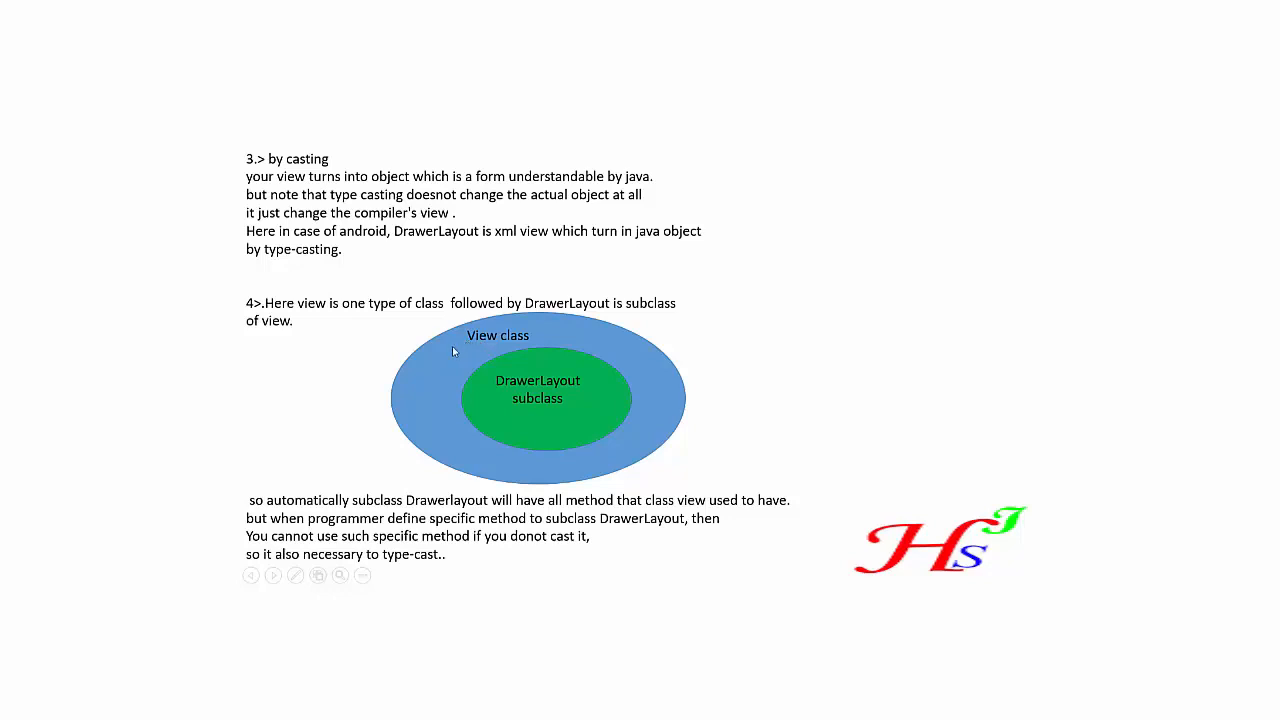
mouse_move(532, 390)
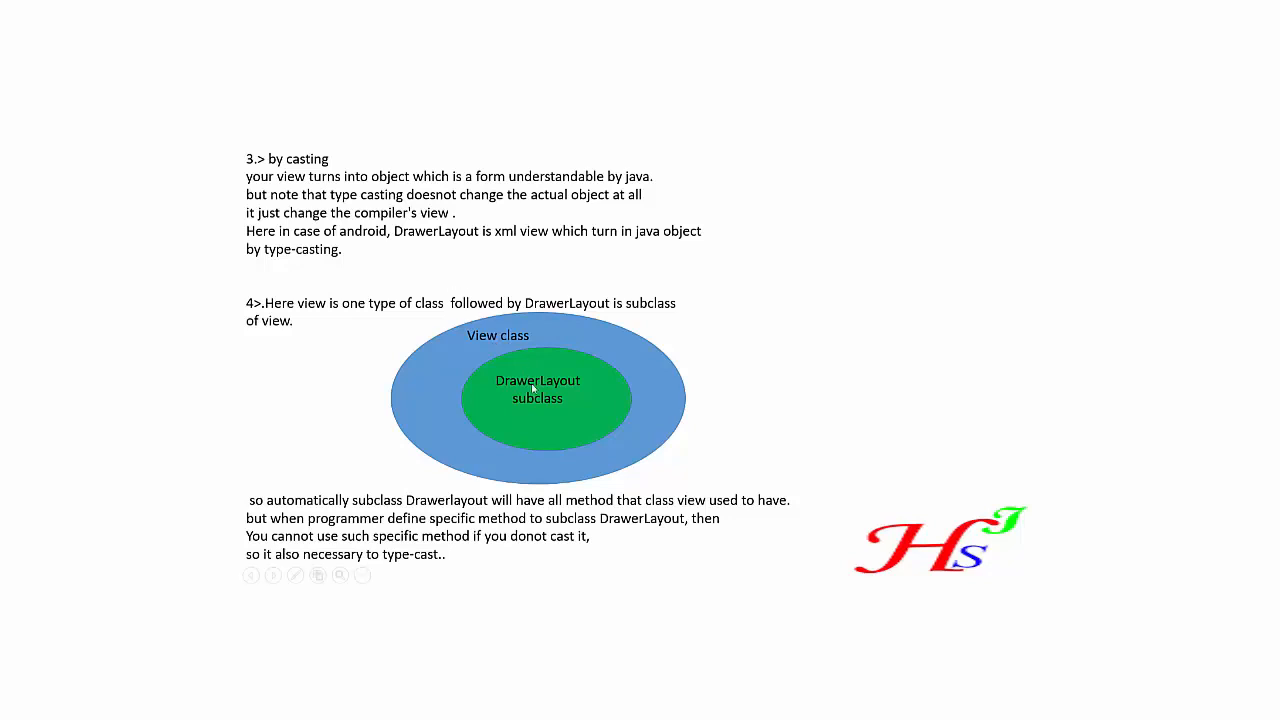
mouse_move(522, 422)
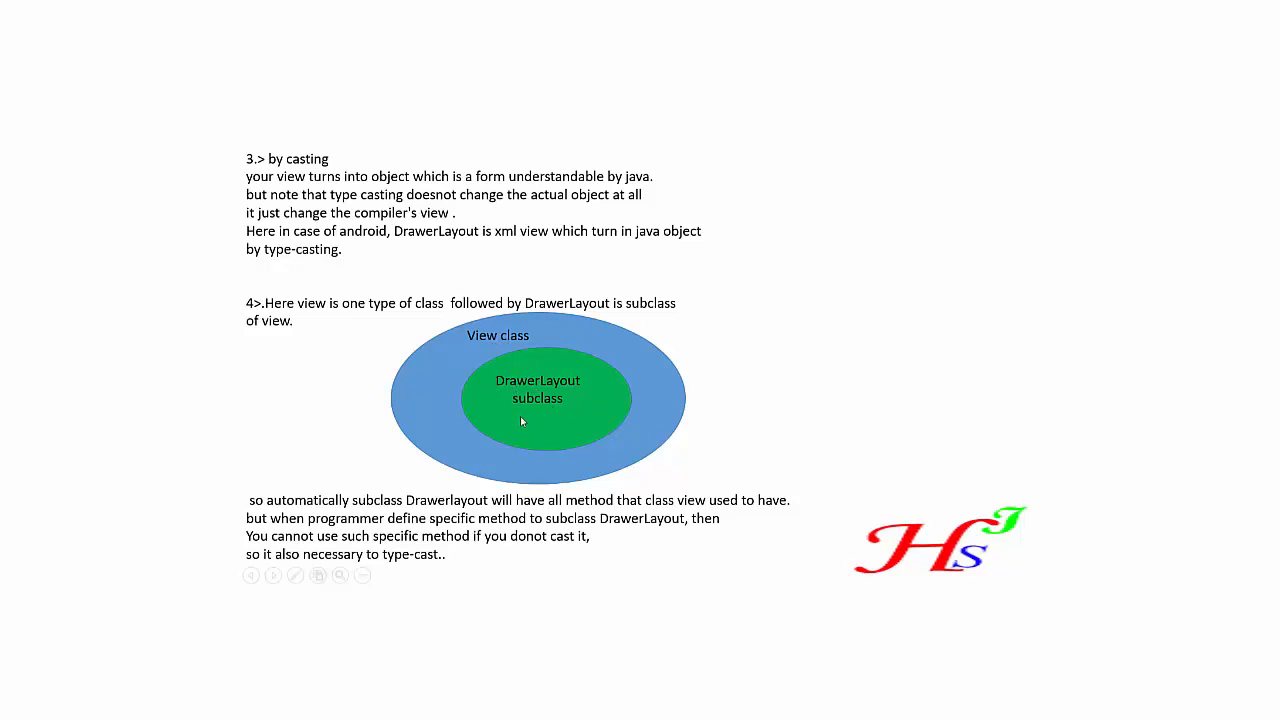
mouse_move(636, 430)
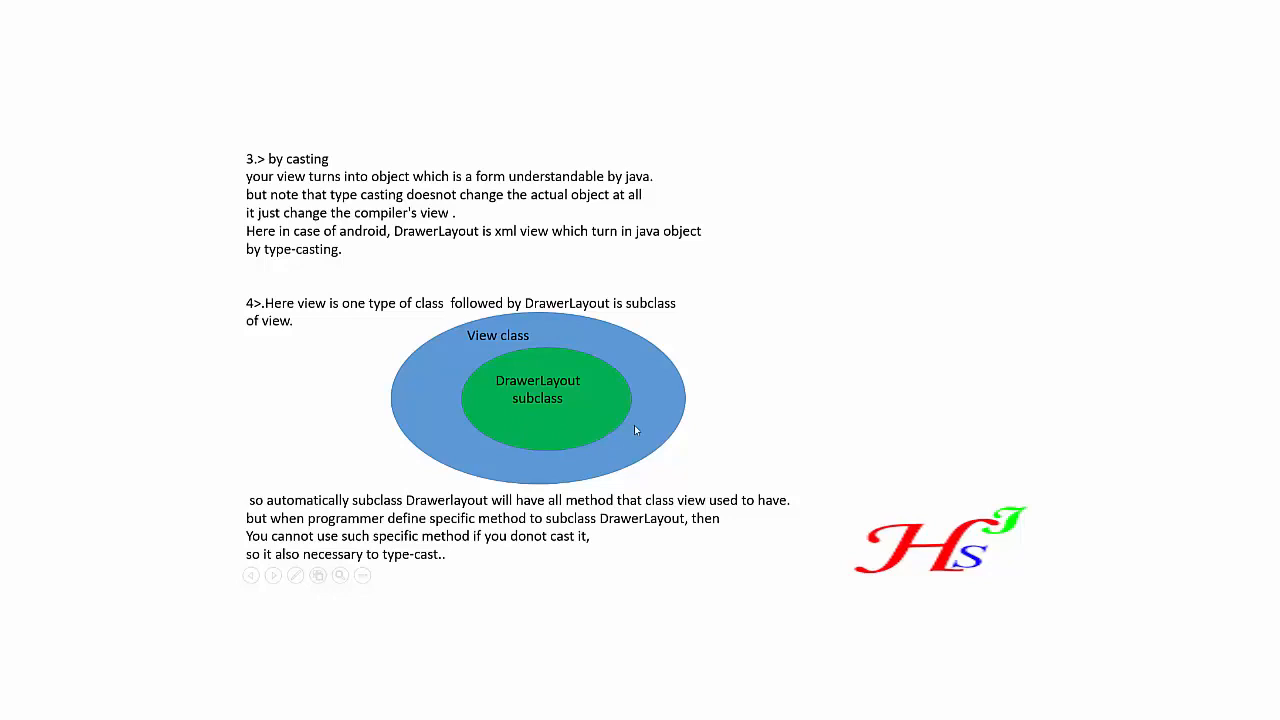